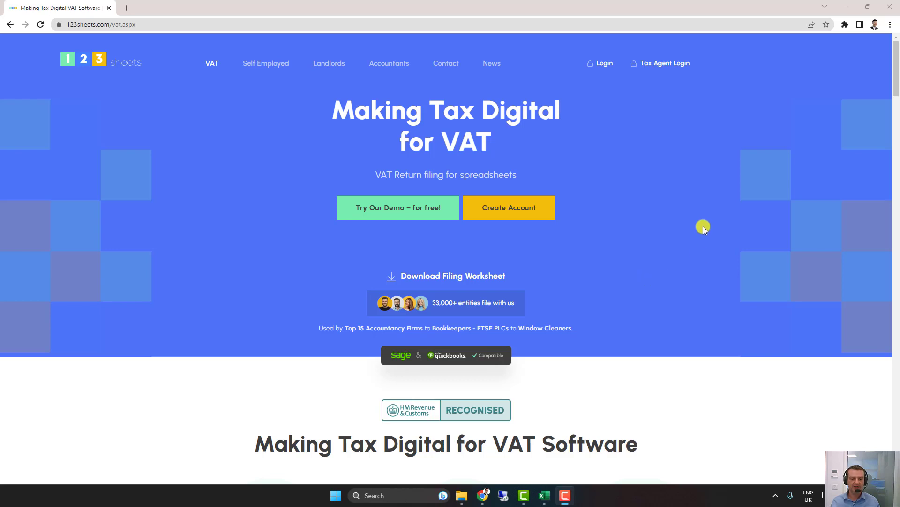
mouse_move(424, 280)
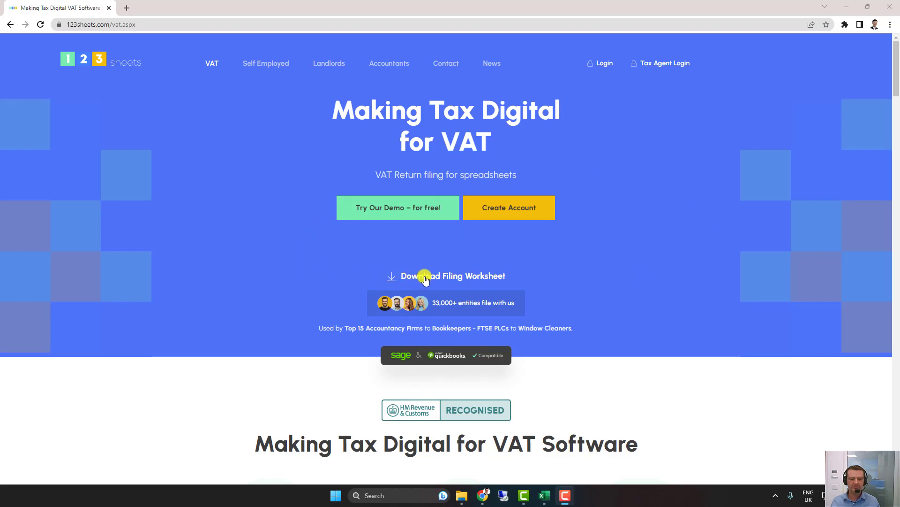
Download the Excel 2010+ version of the VAT filing worksheet from 123sheets.
click(452, 276)
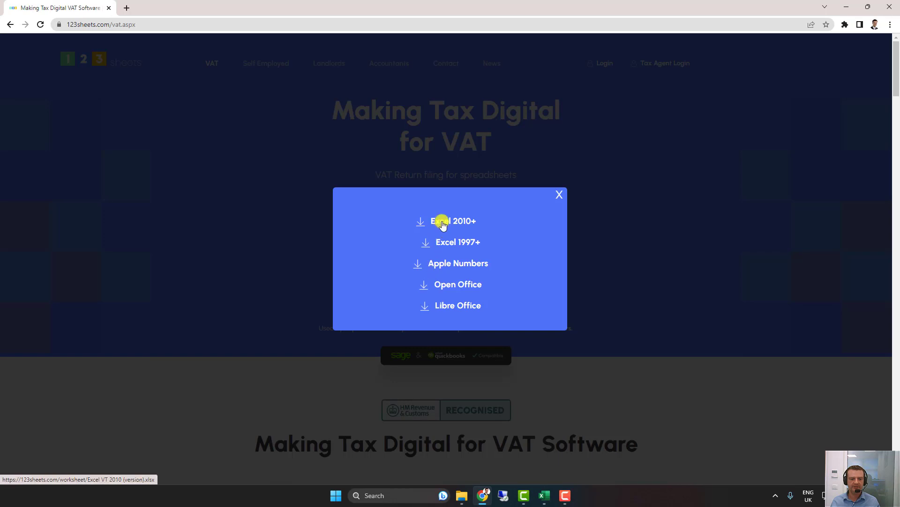
click(453, 220)
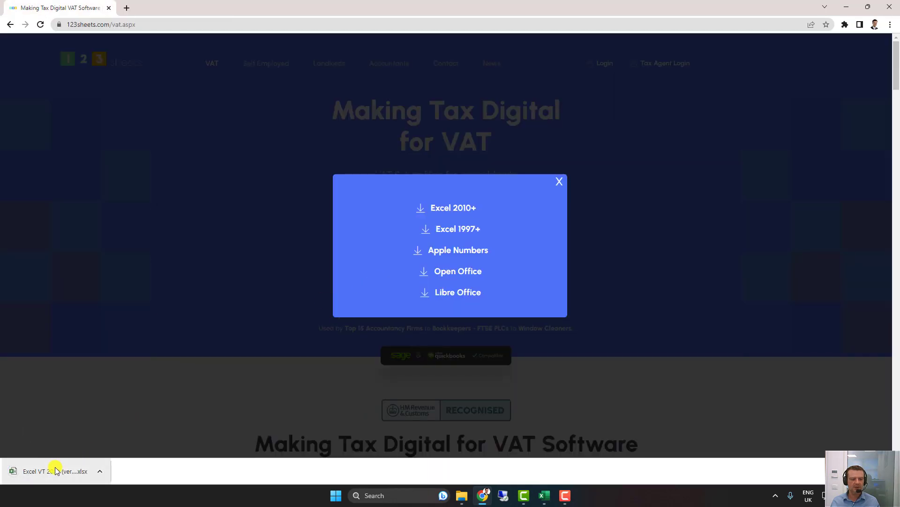
Move the downloaded VATFile sheet into the Excel VT Video workbook after Purchases.
click(453, 208)
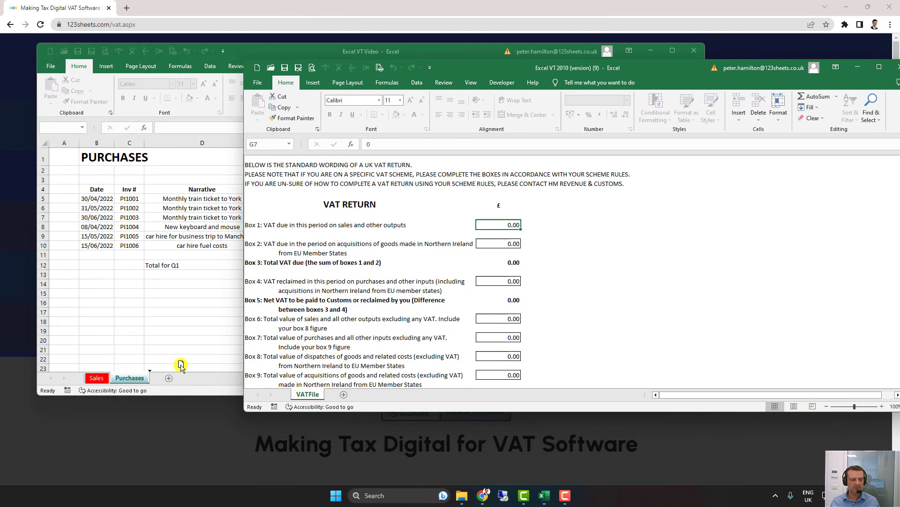
click(670, 51)
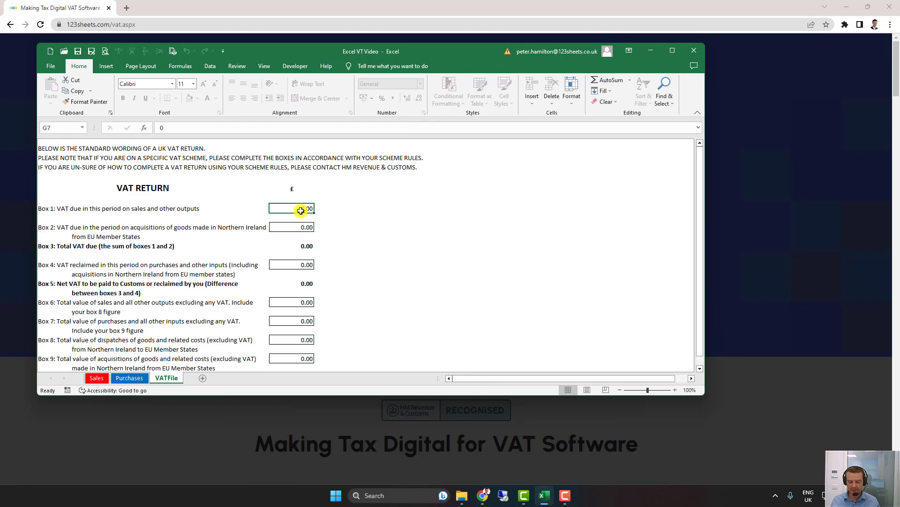
Link Box 1 to Sales!F9, Box 4 to Purchases!F12 and Box 7 to Purchases!E12, giving net VAT 2,066.40.
click(97, 377)
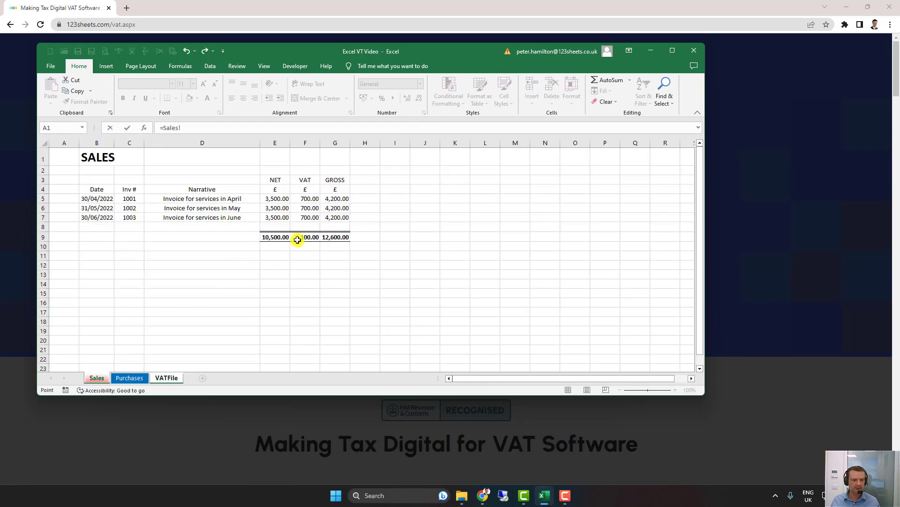
click(166, 377)
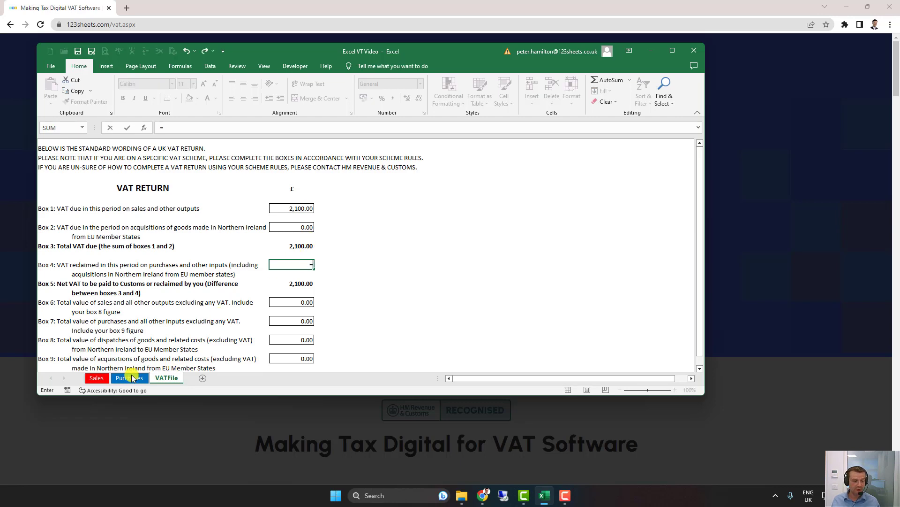
click(129, 377)
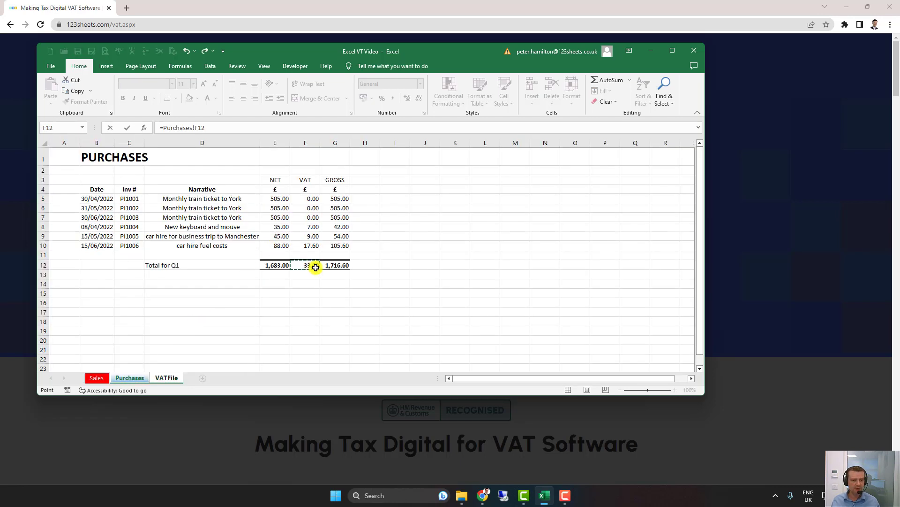
click(166, 377)
text(=)
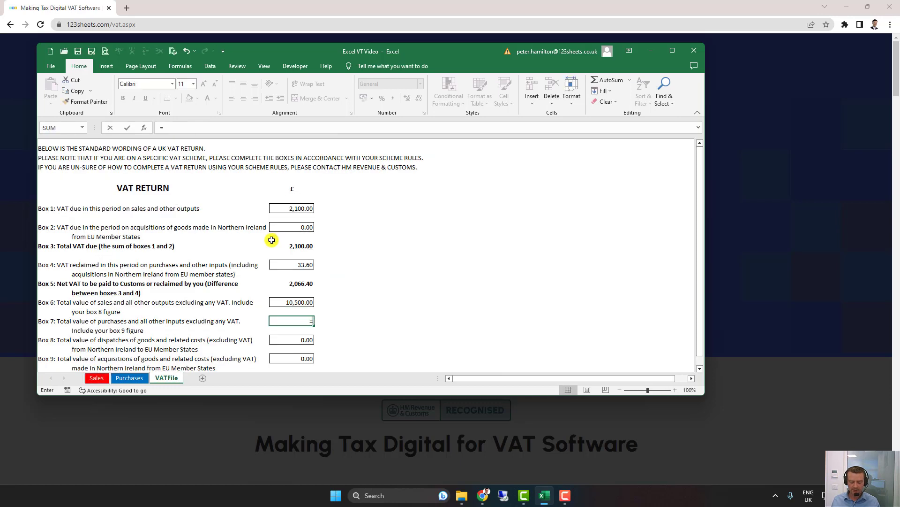
click(129, 377)
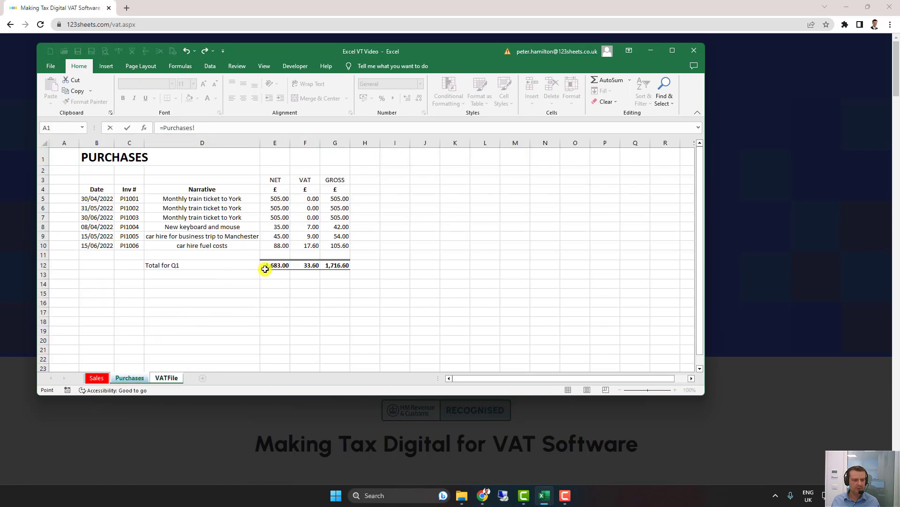
click(166, 378)
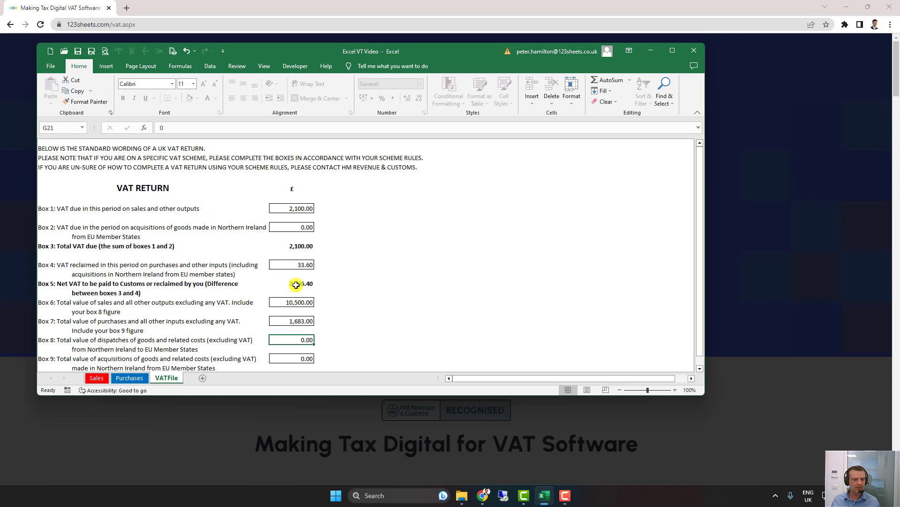
mouse_move(683, 11)
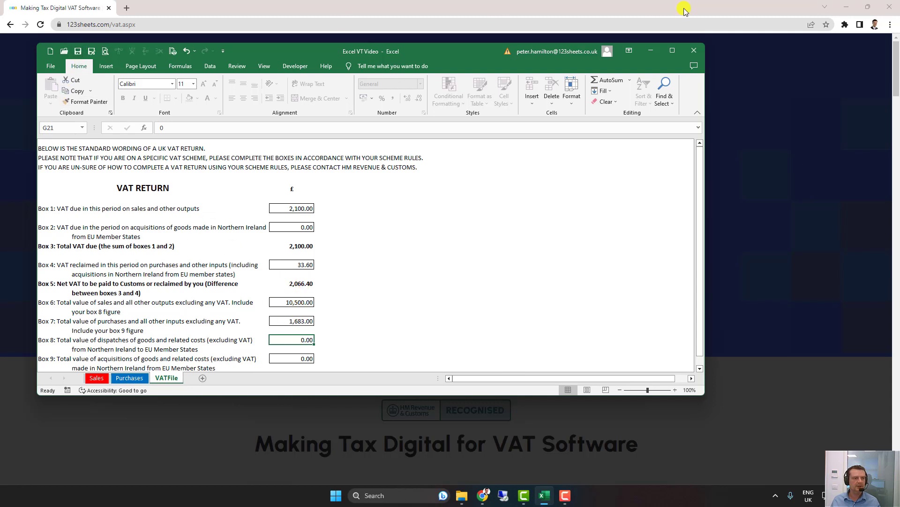
click(693, 50)
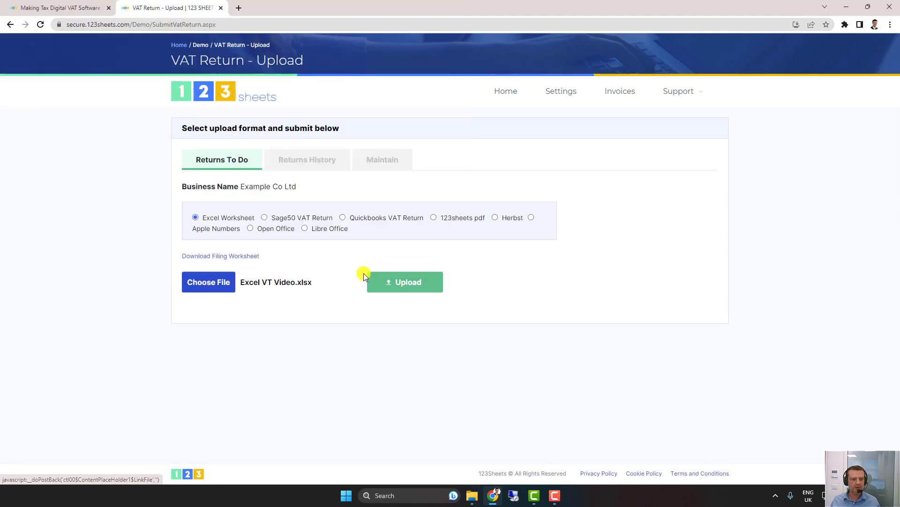
Upload Excel VT Video.xlsx, confirm the nine-box return and declare it correct for filing.
click(405, 282)
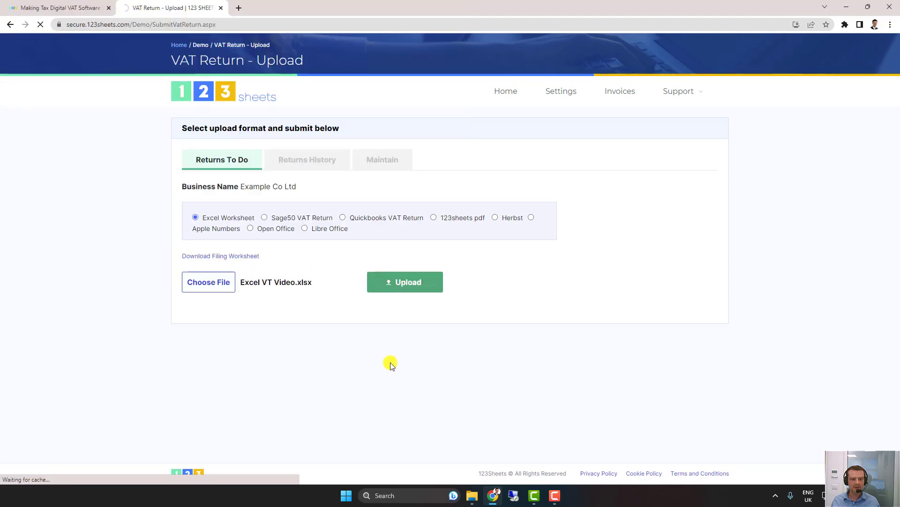
click(405, 282)
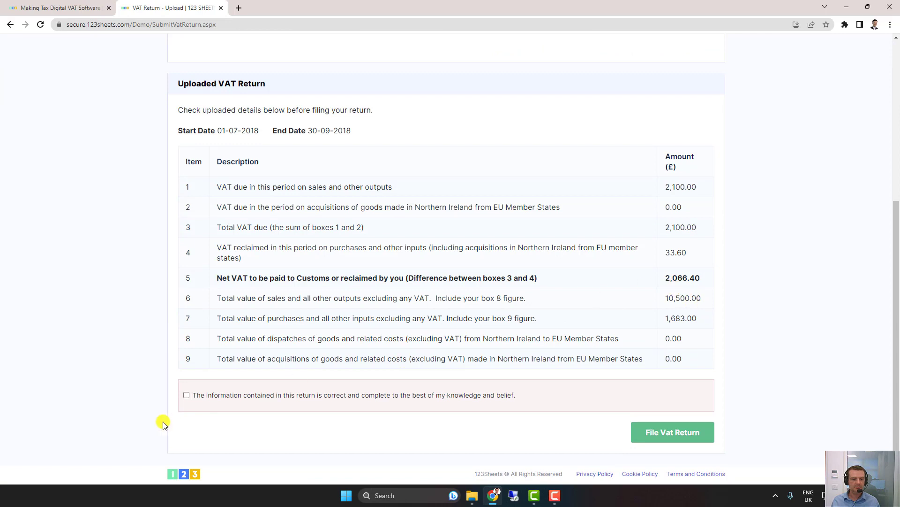
click(672, 432)
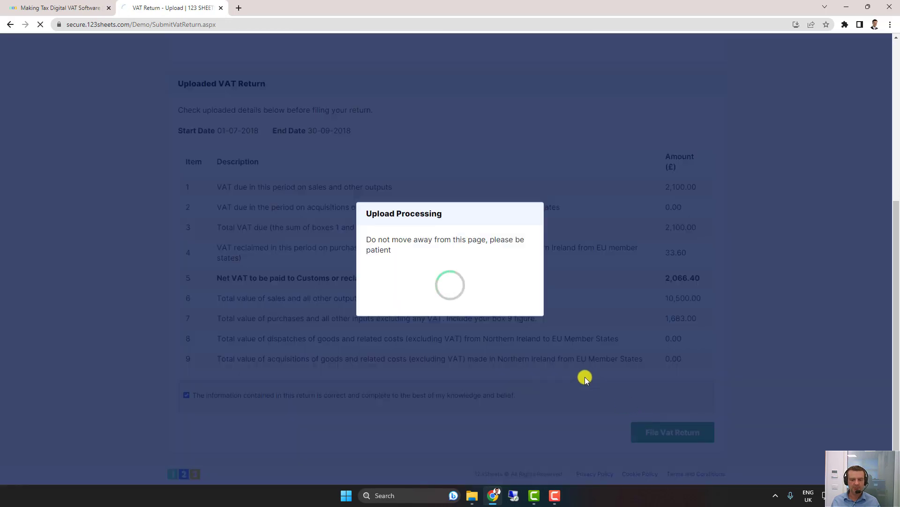